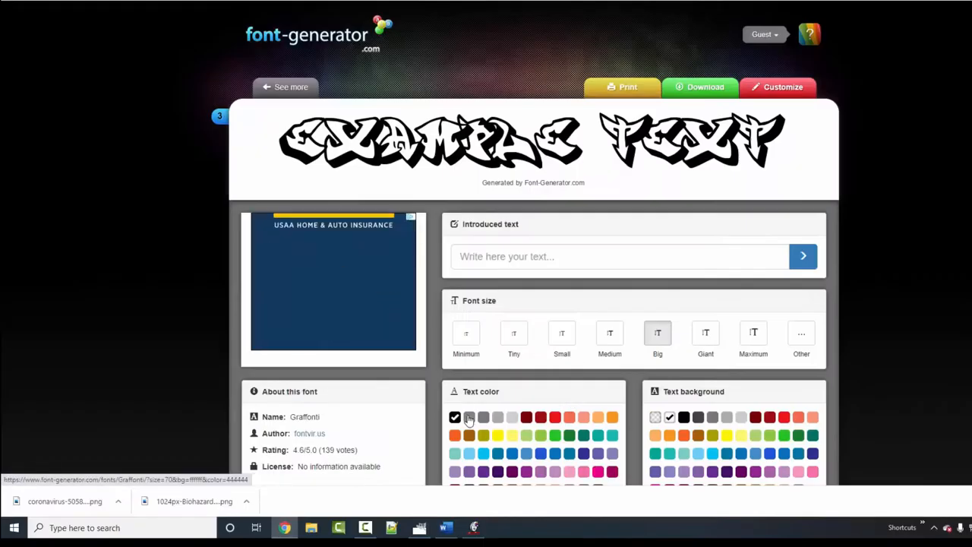
Type 'OUR FIRST PANDEMIC' and generate its Graffonti graffiti preview at maximum size
text(OUR FIRST PANDE)
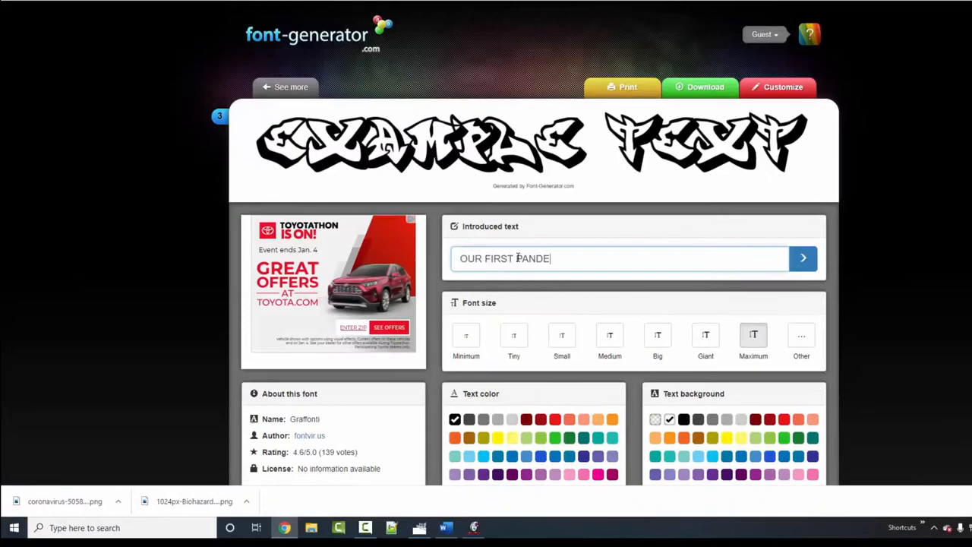
click(802, 258)
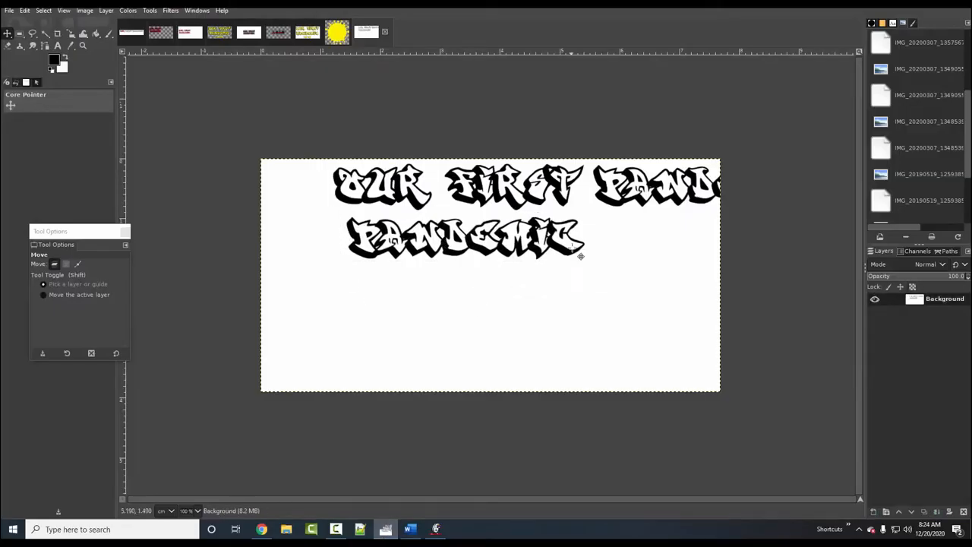
click(261, 529)
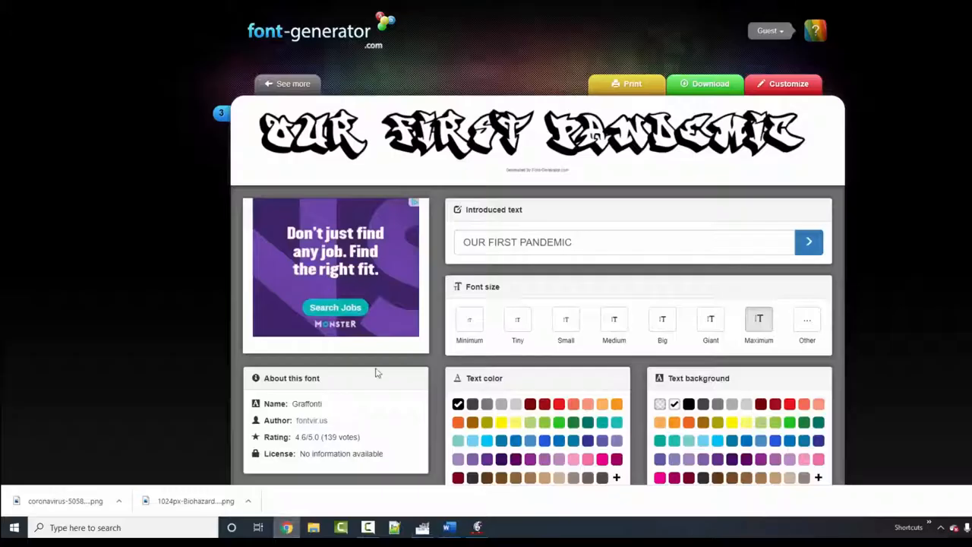
click(477, 527)
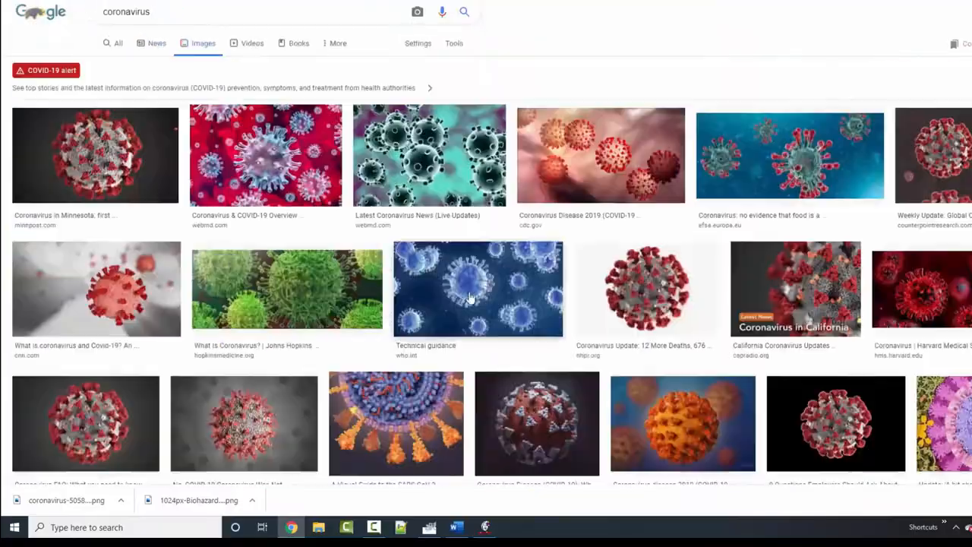
Scroll through the coronavirus image results to find a symbol graphic
scroll(down, 3)
text( symbol)
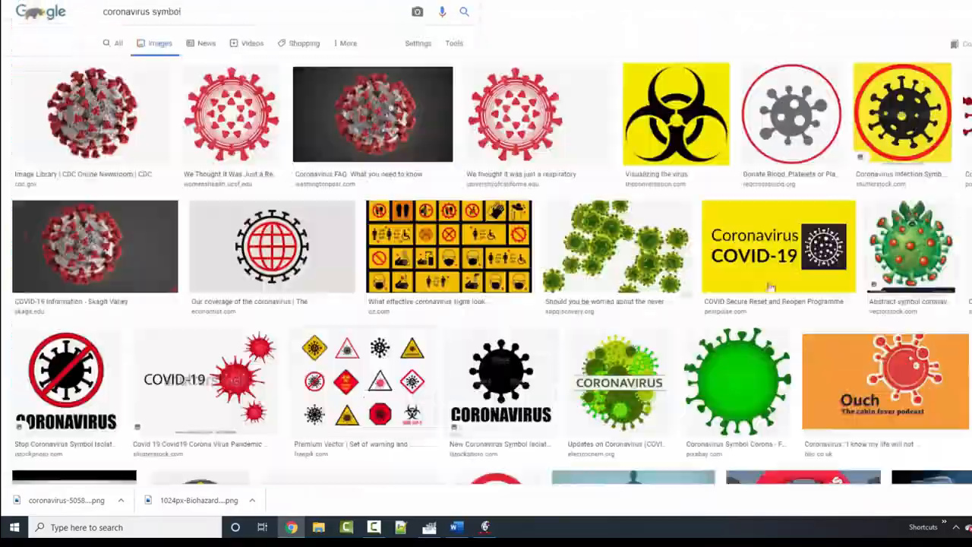
scroll(down, 3)
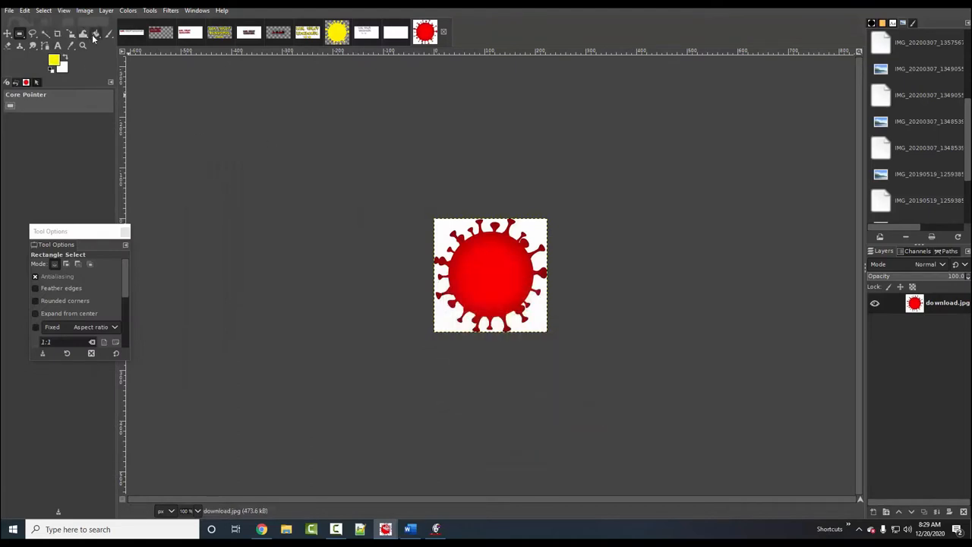
Undo an uneven yellow fill and convert the virus image to Indexed colour with fewer colours
click(489, 275)
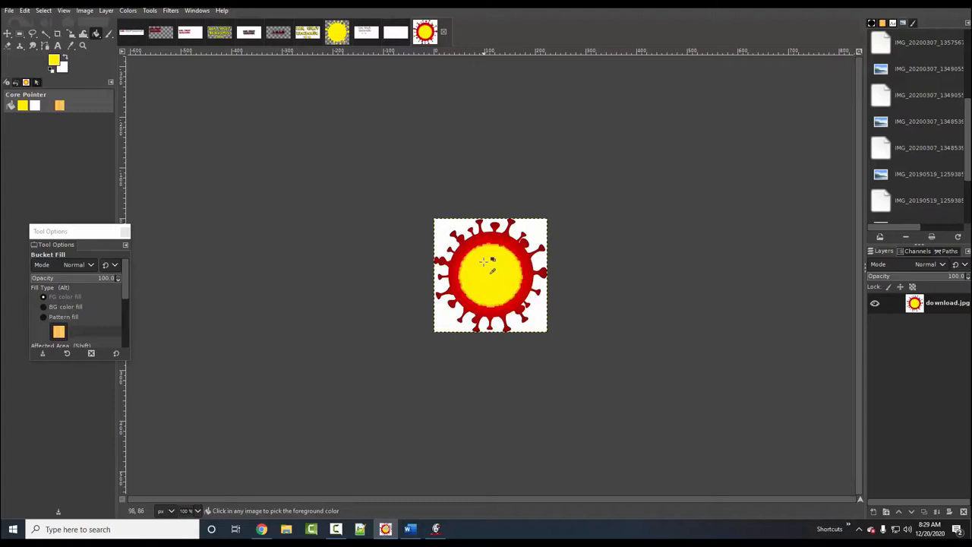
click(489, 273)
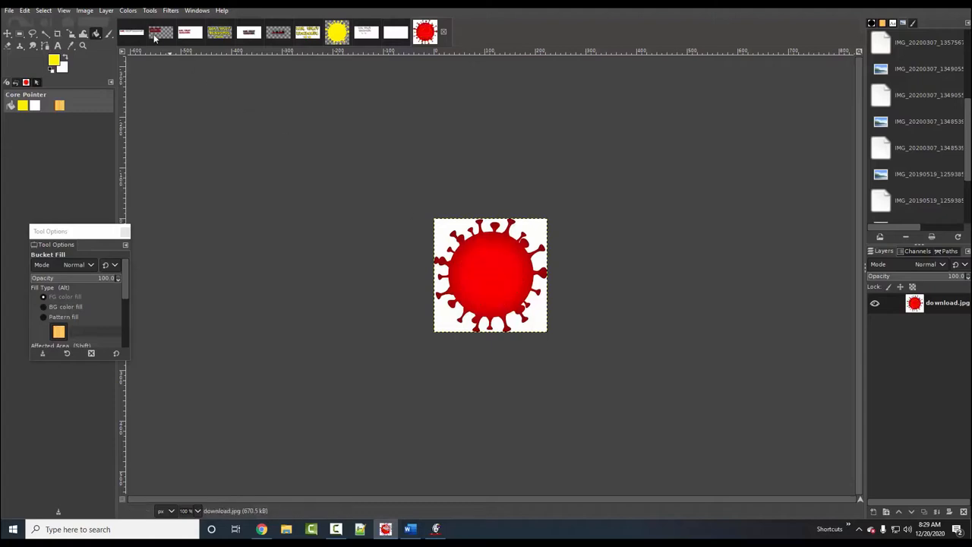
click(84, 10)
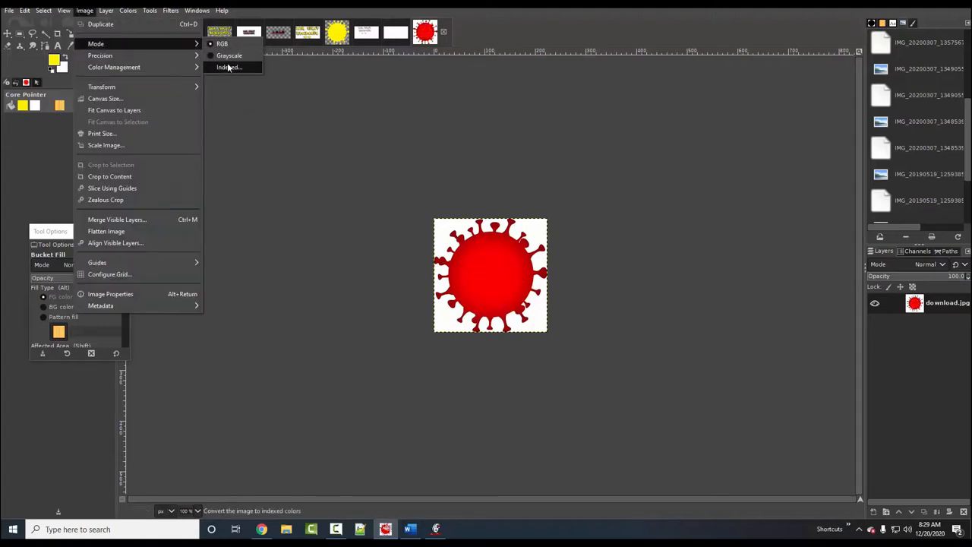
click(229, 67)
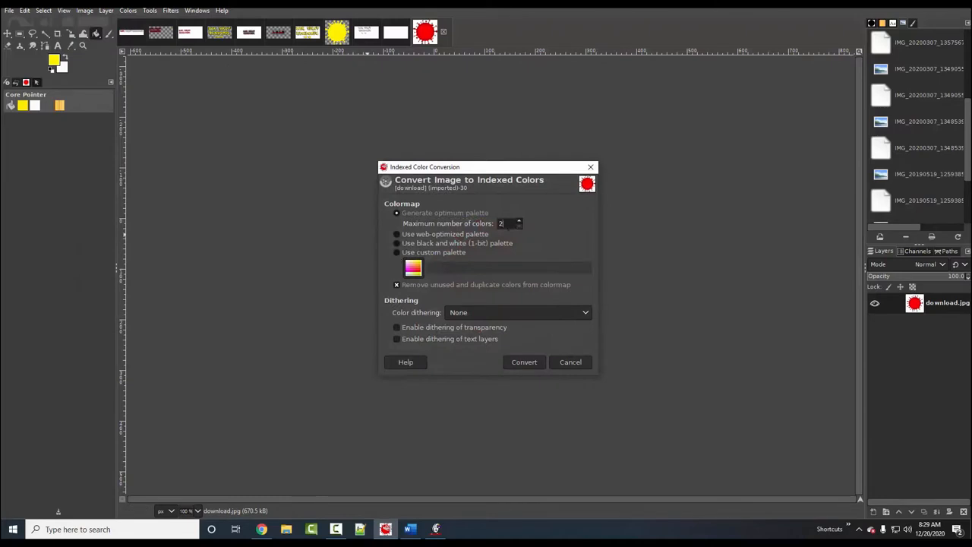
click(518, 226)
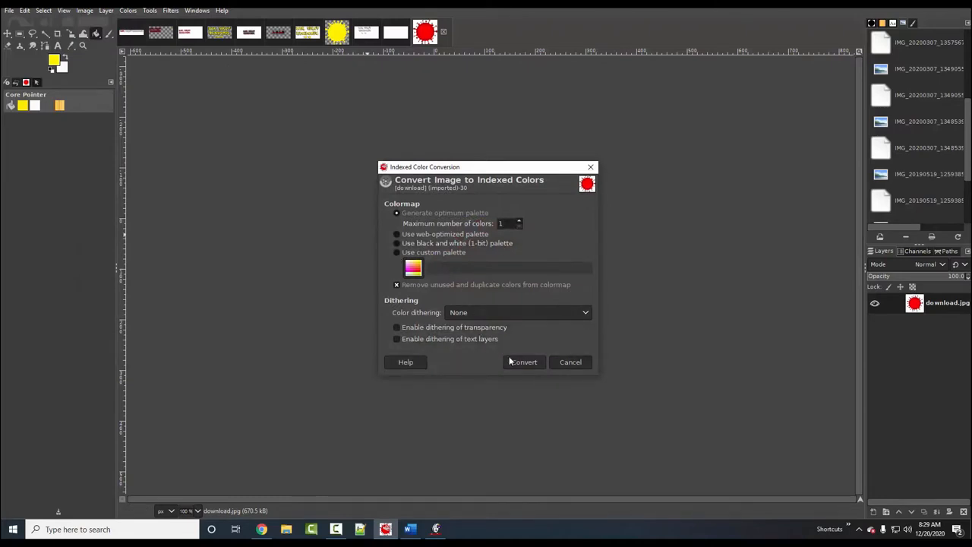
click(523, 361)
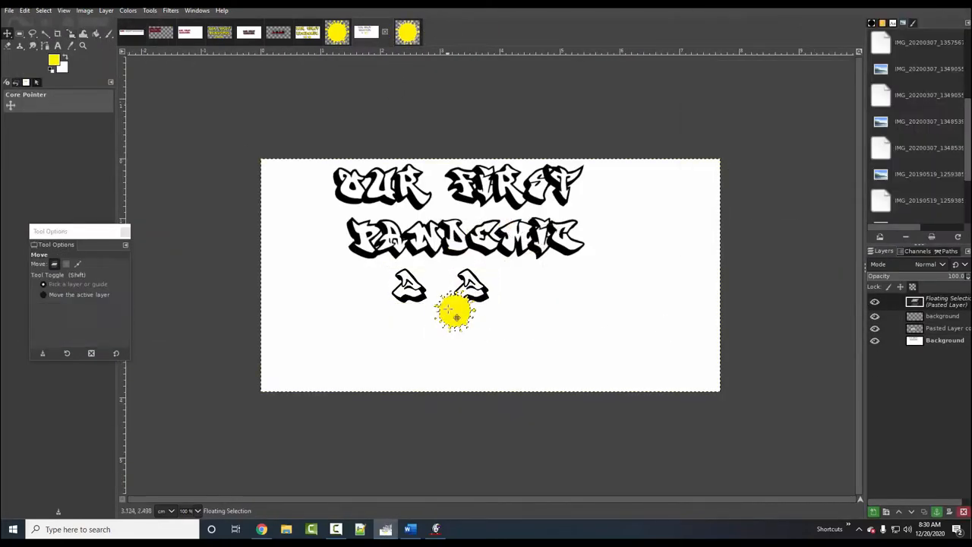
Drag the yellow virus between the two 2s as a zero and select its layer
drag(456, 312, 440, 284)
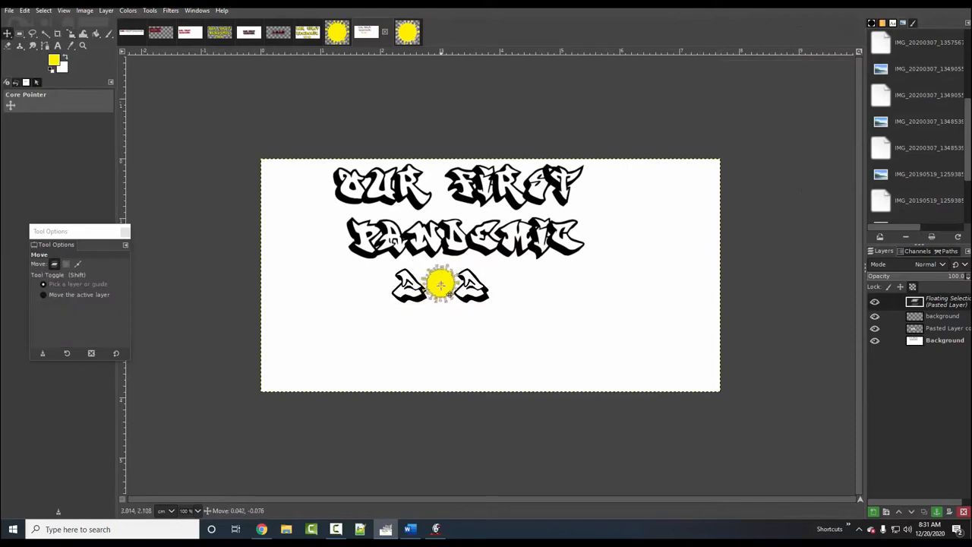
drag(440, 285, 505, 287)
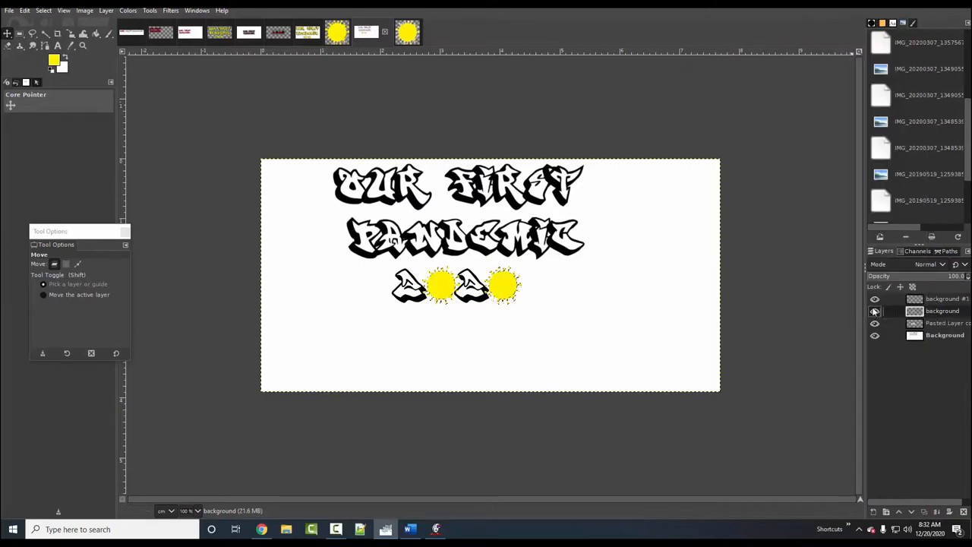
click(44, 9)
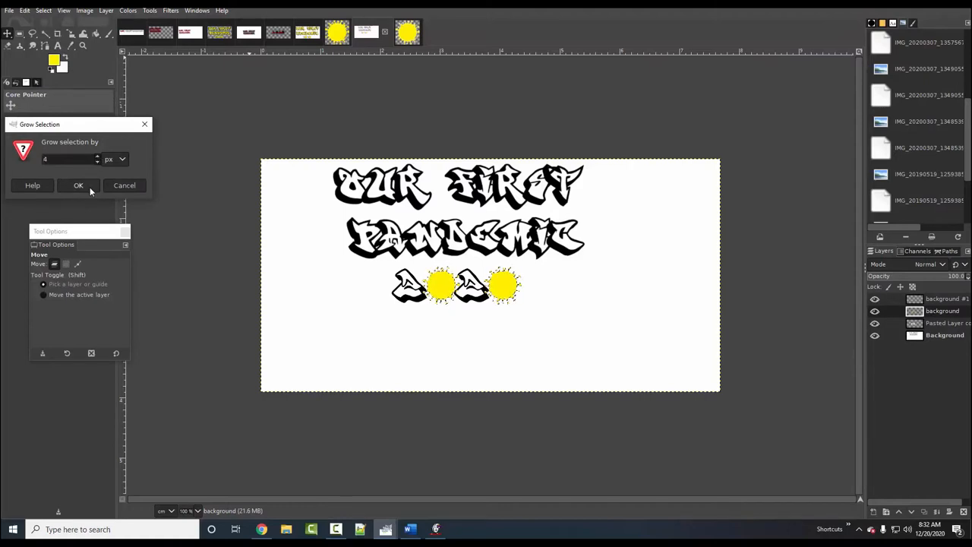
Grow the selection by 4 px, scale the artwork, and open its Word picture size settings
click(78, 184)
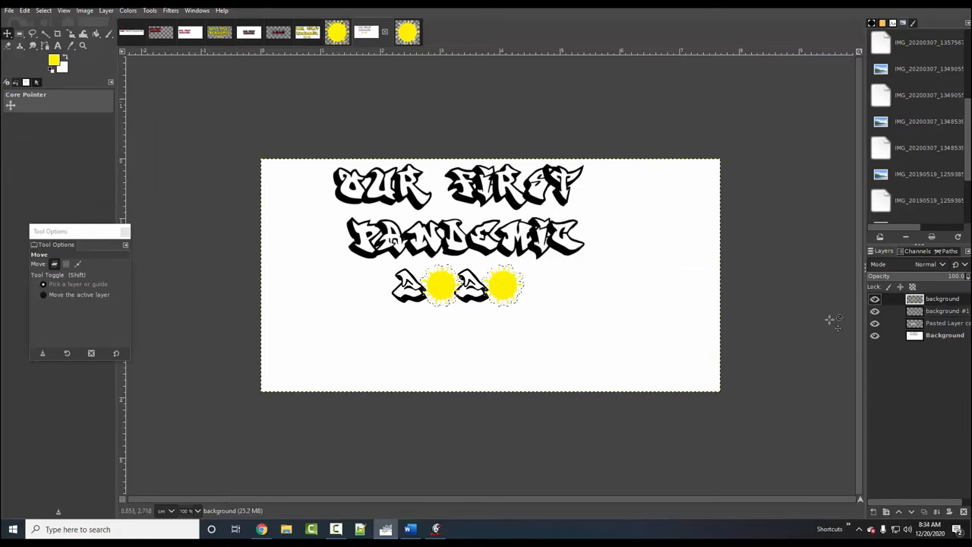
click(947, 311)
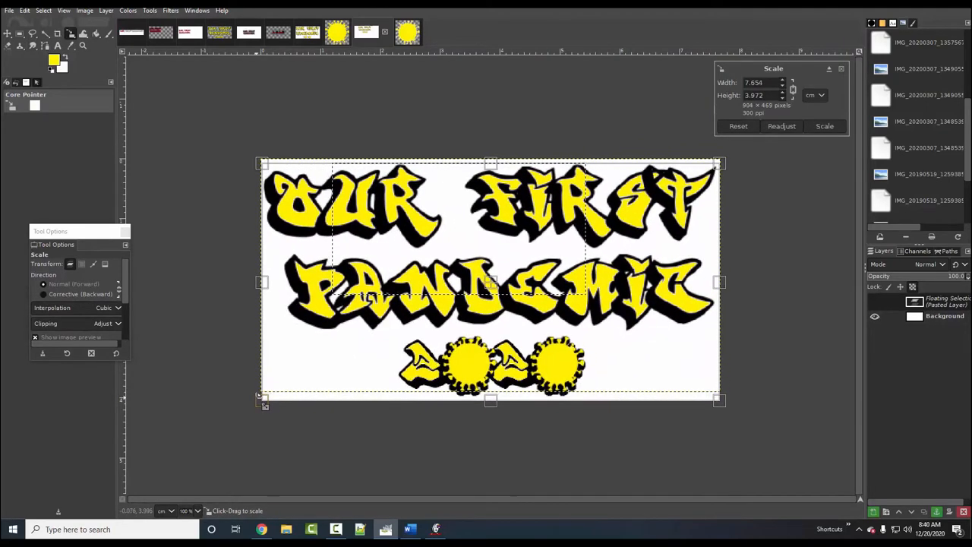
click(823, 126)
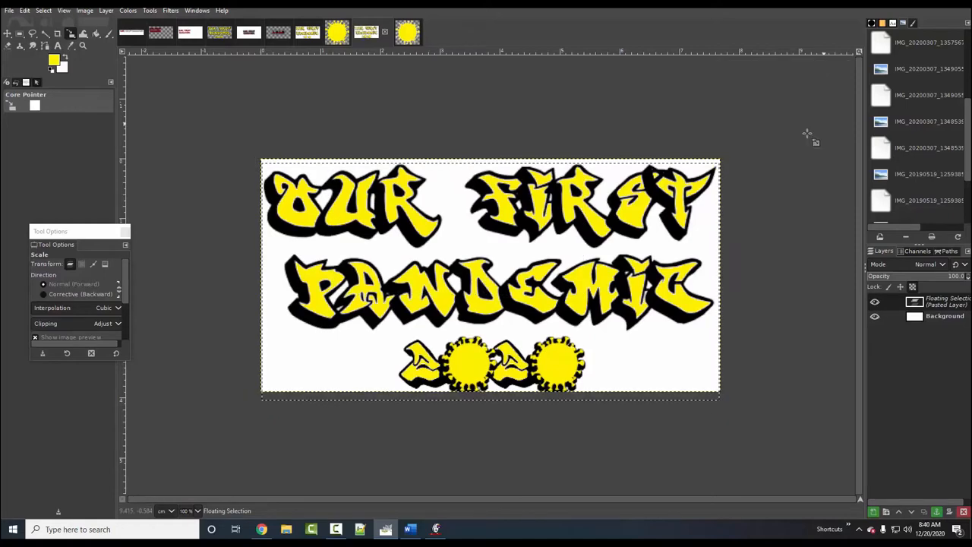
click(19, 34)
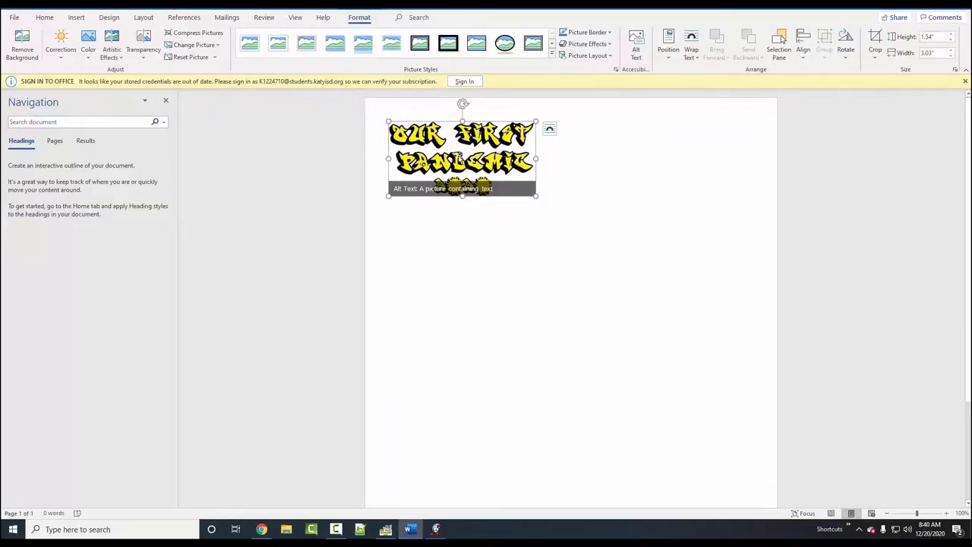
click(955, 69)
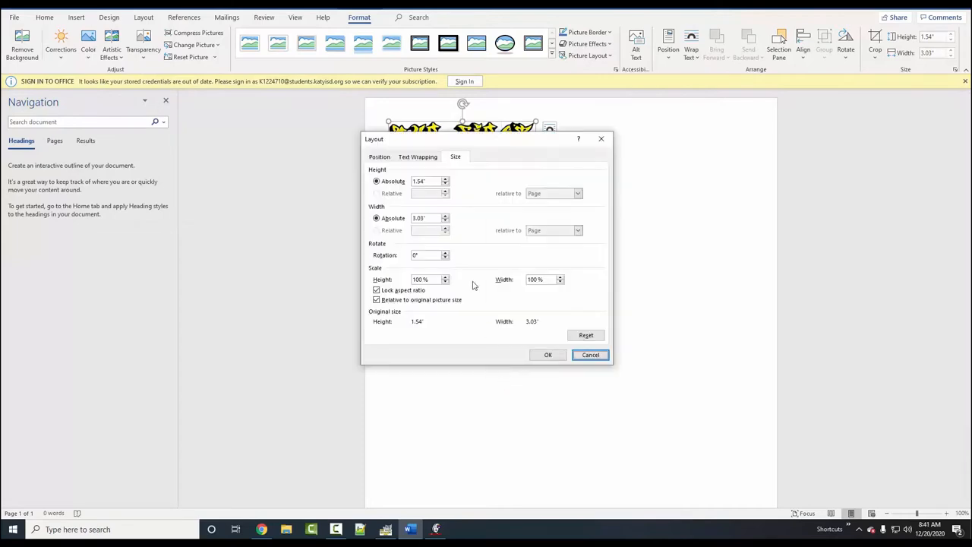